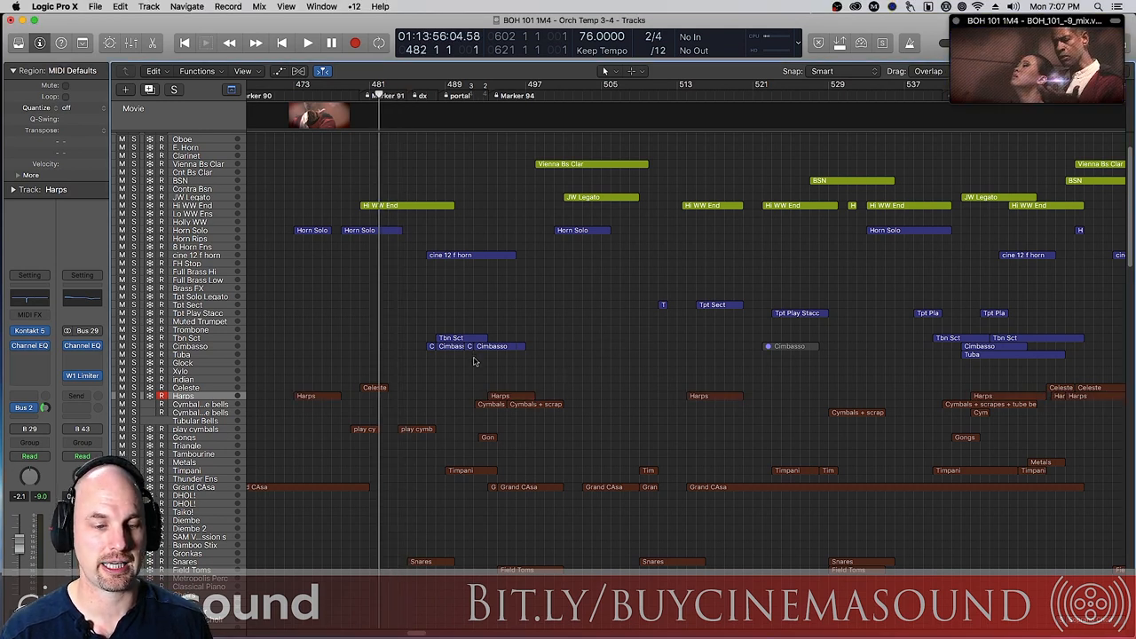
Select the Harps region near bar 489 and play it back, then stop.
left_click(307, 43)
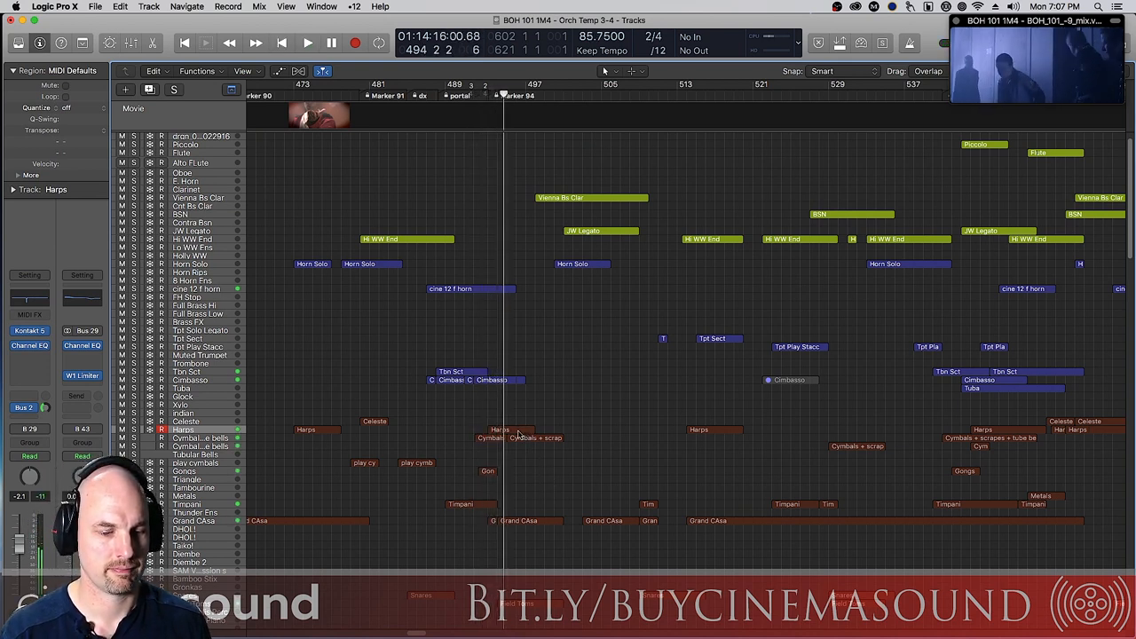
left_click(500, 430)
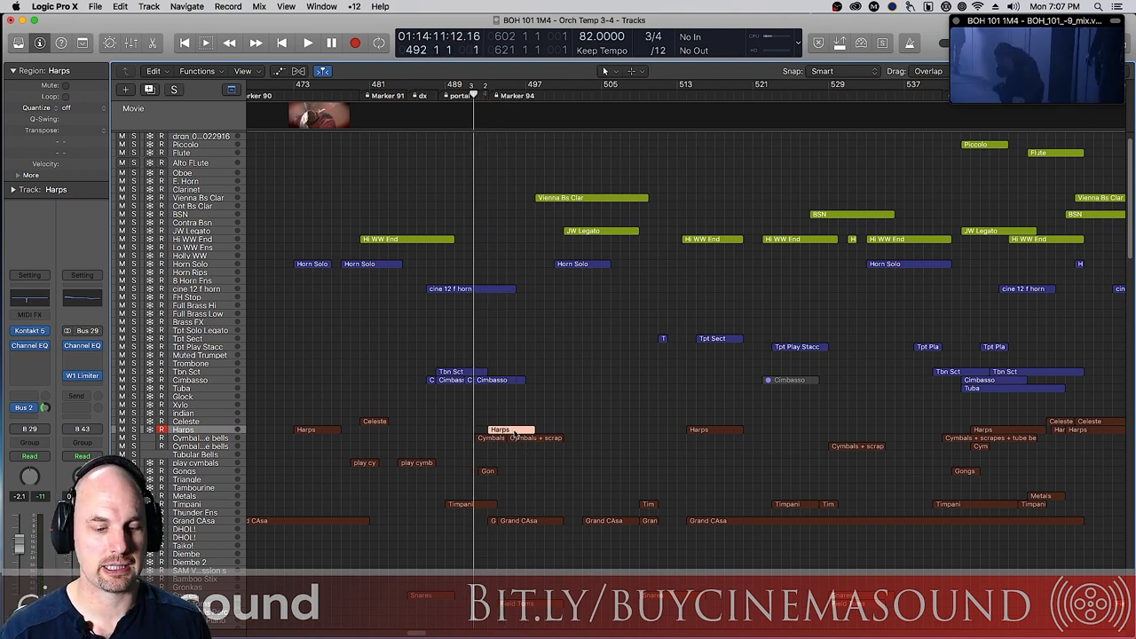
left_click(307, 43)
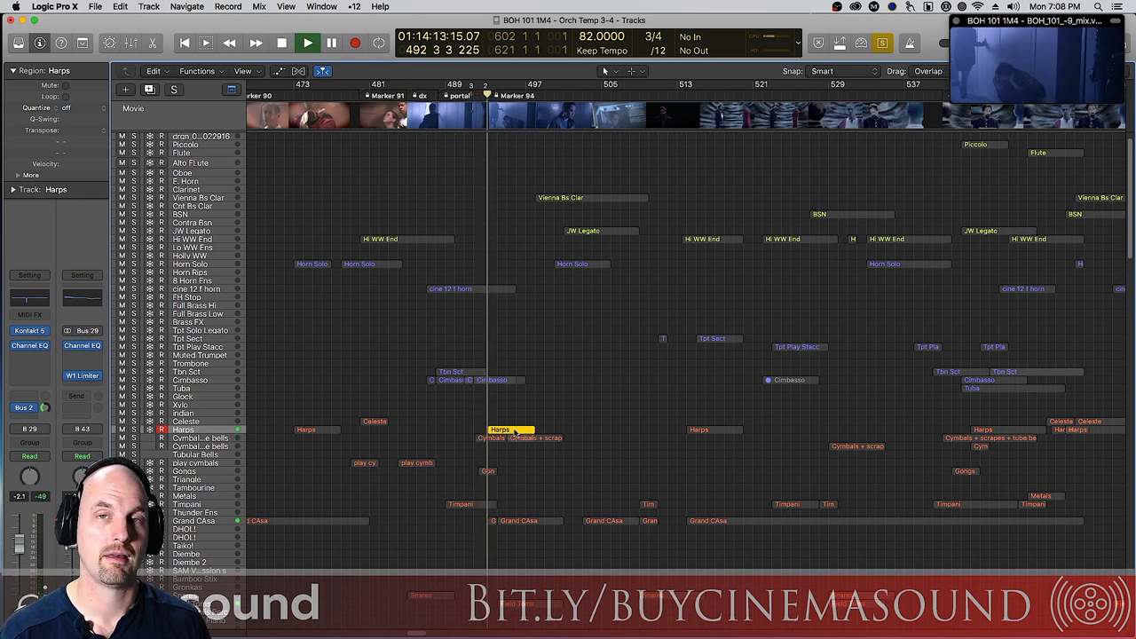
left_click(307, 42)
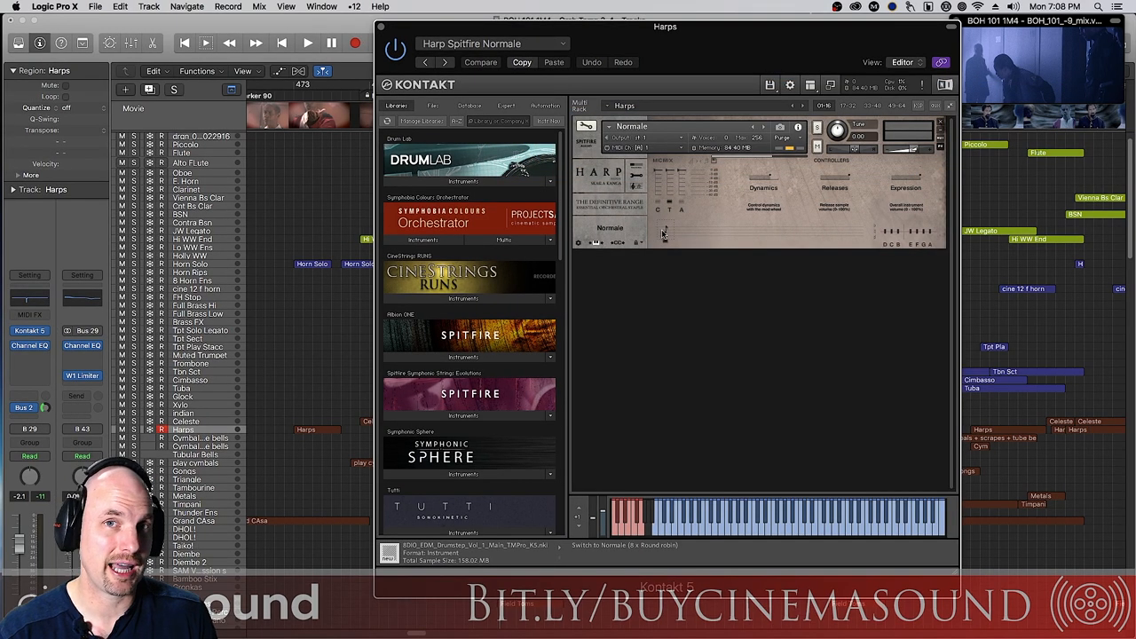
mouse_move(679, 268)
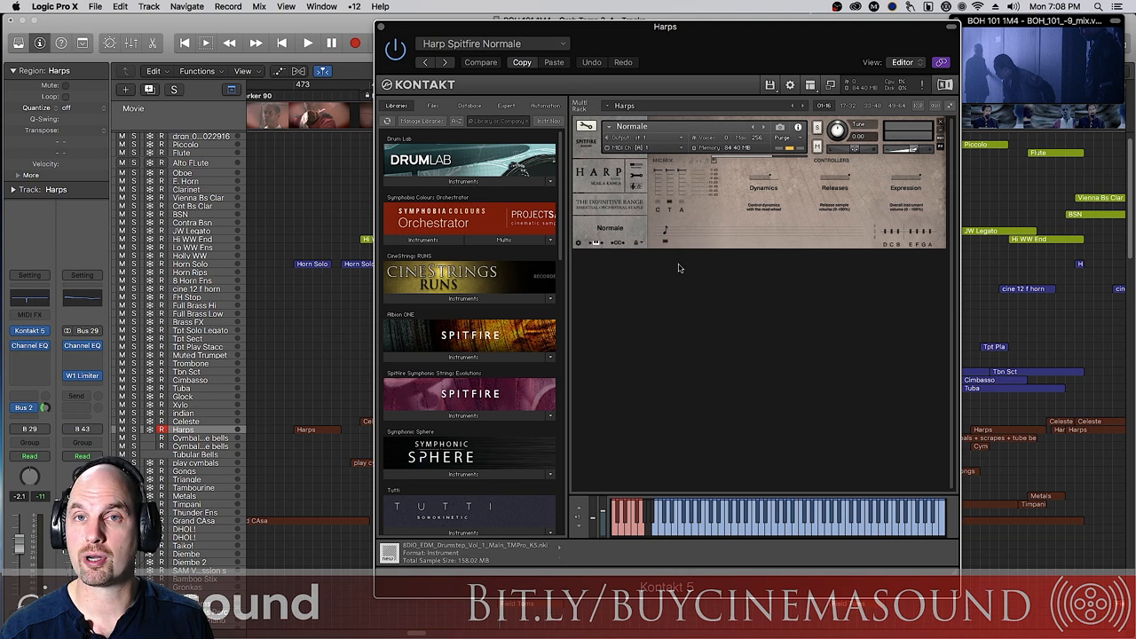
mouse_move(755, 230)
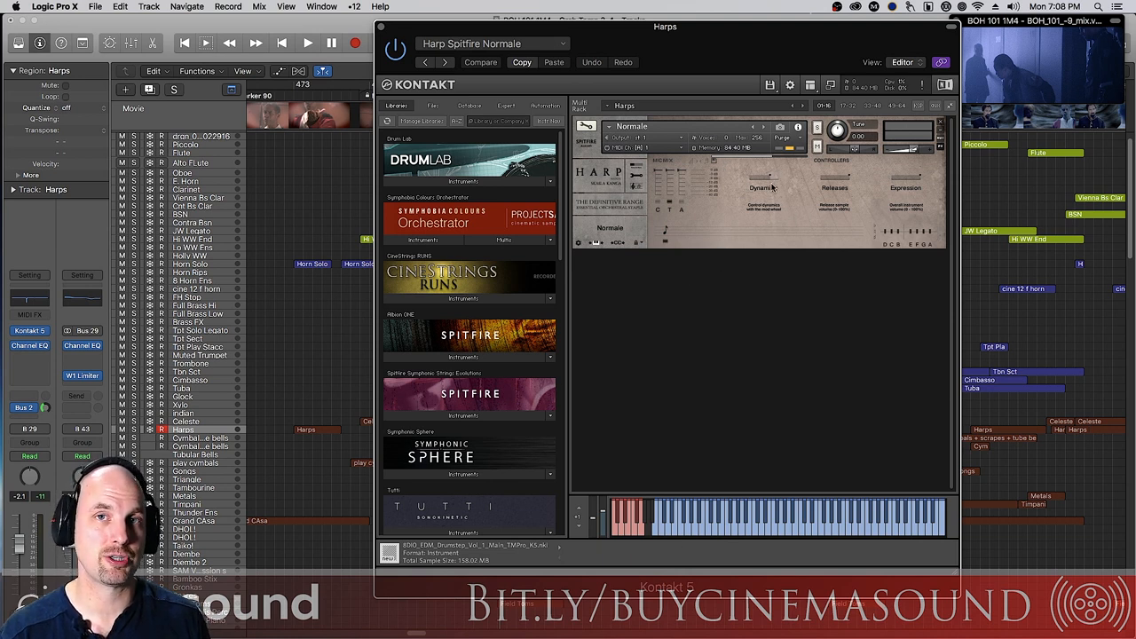
mouse_move(710, 234)
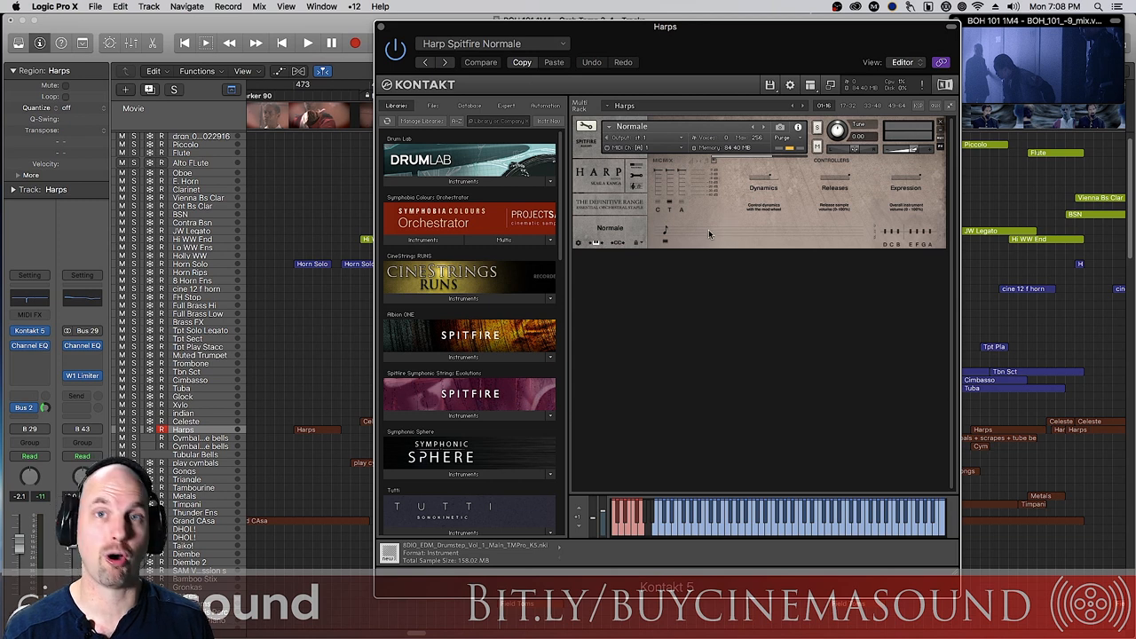
mouse_move(382, 30)
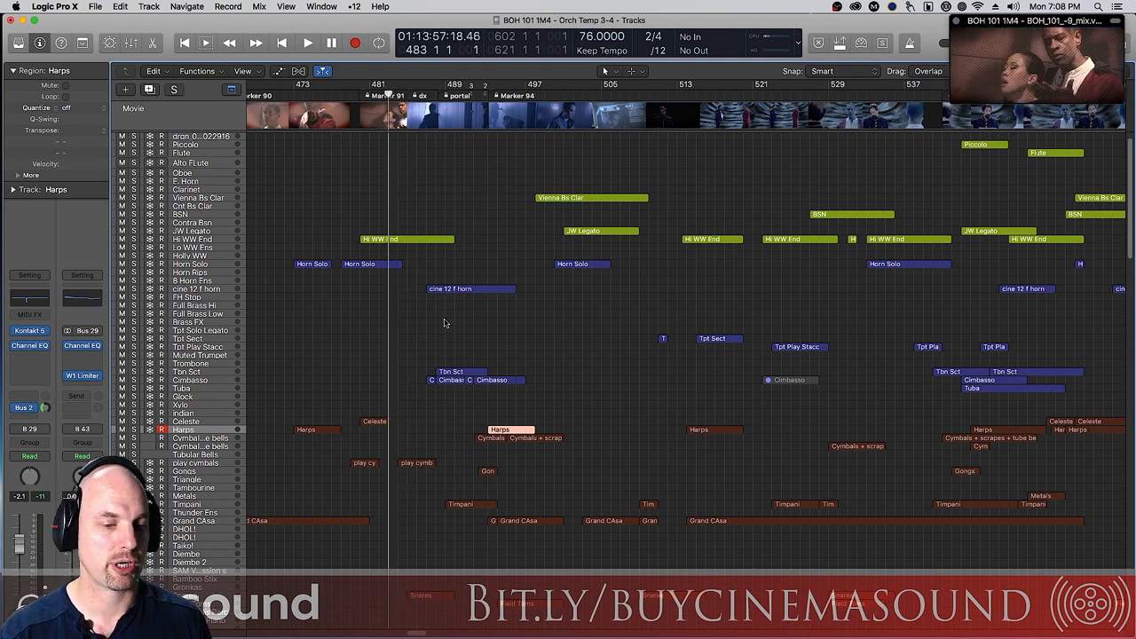
mouse_move(436, 330)
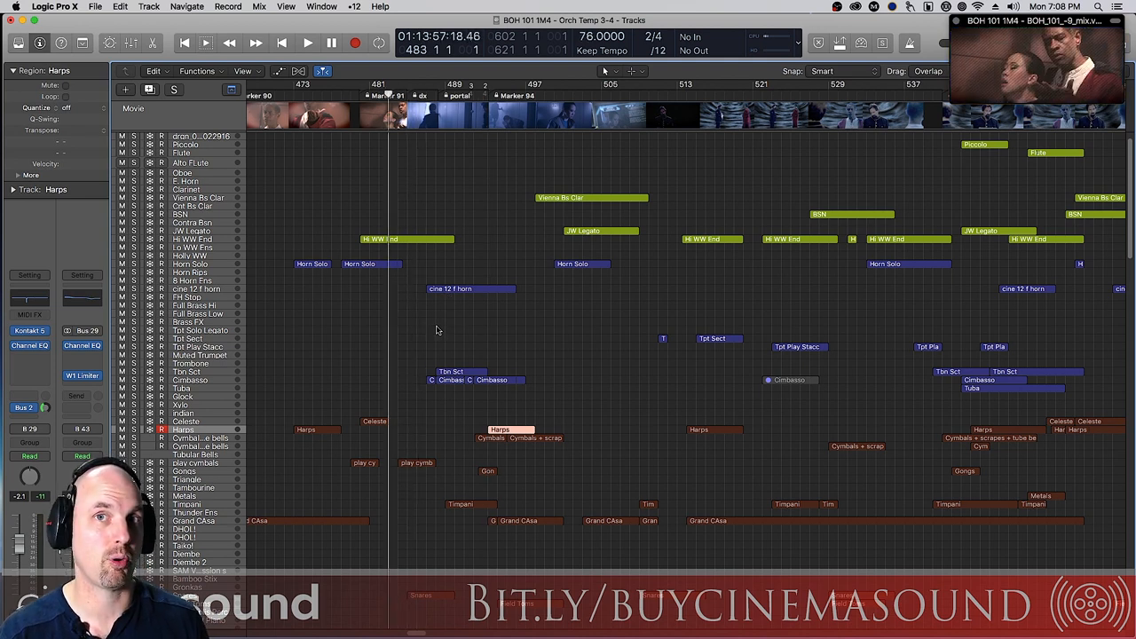
mouse_move(441, 325)
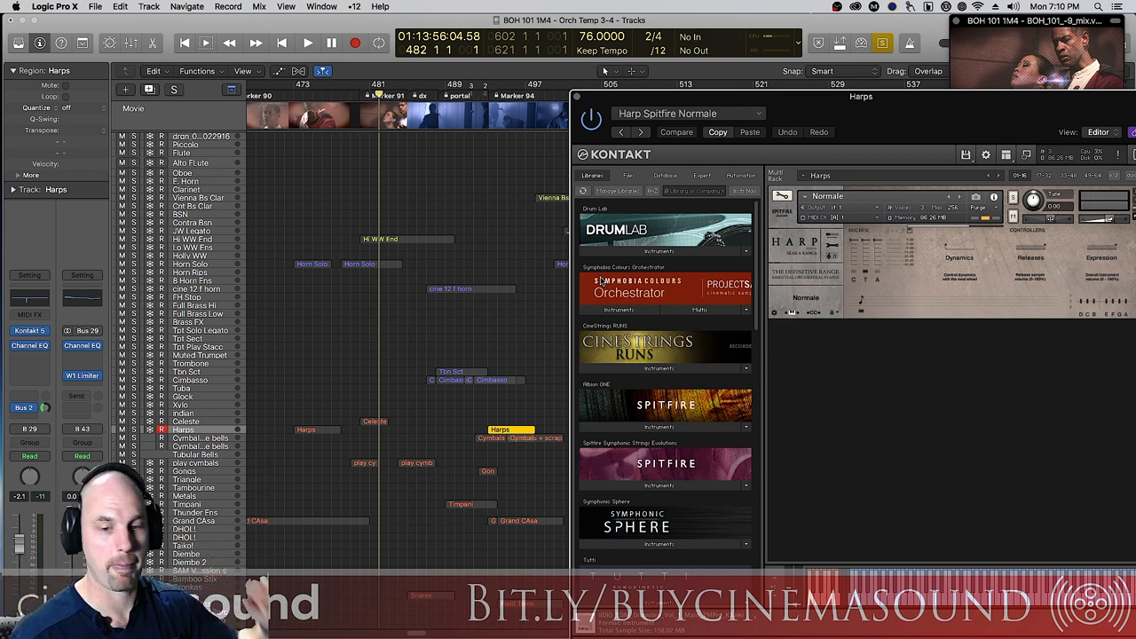
Start recording a harp glissando on the Harps track at bar 481.
left_click(308, 43)
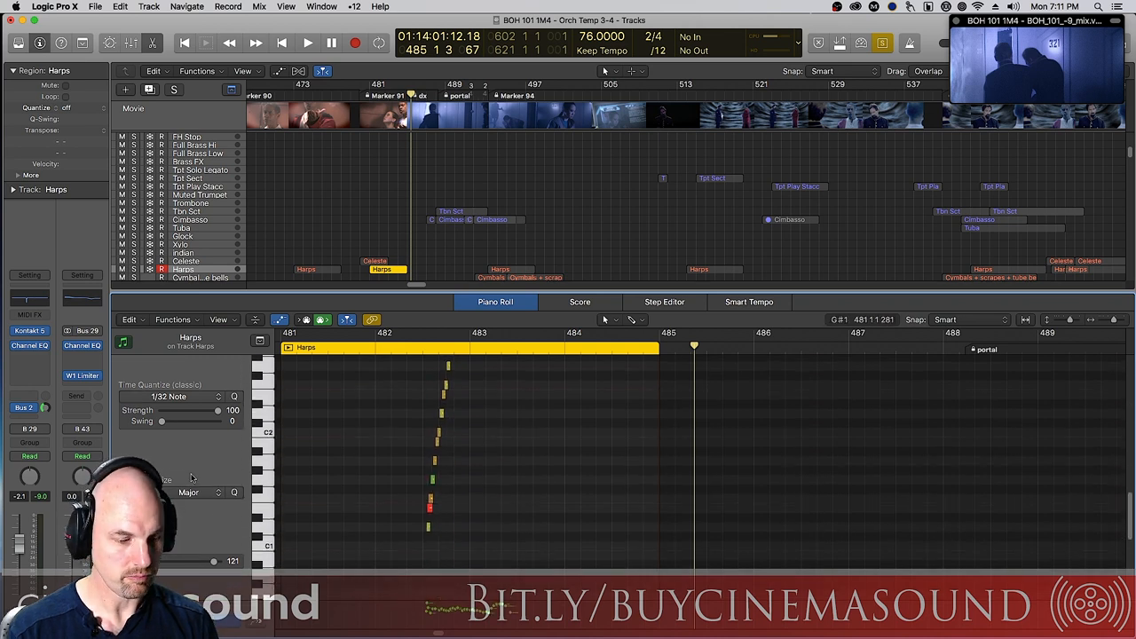
Select the bottom notes at the start of the glissando in the Piano Roll.
left_click(428, 506)
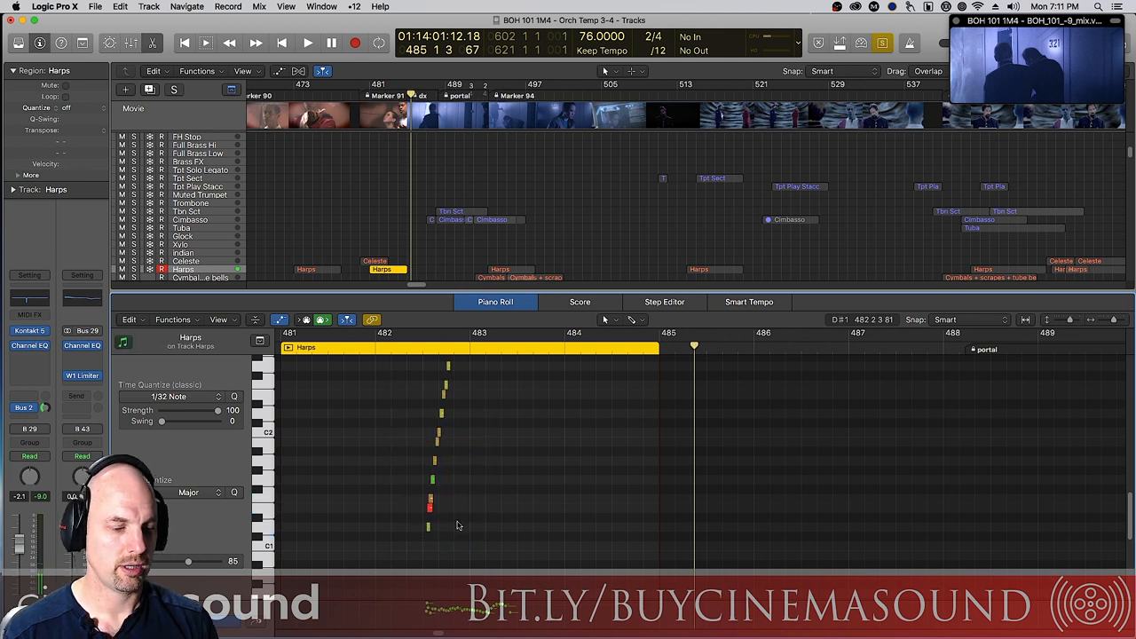
left_click(430, 507)
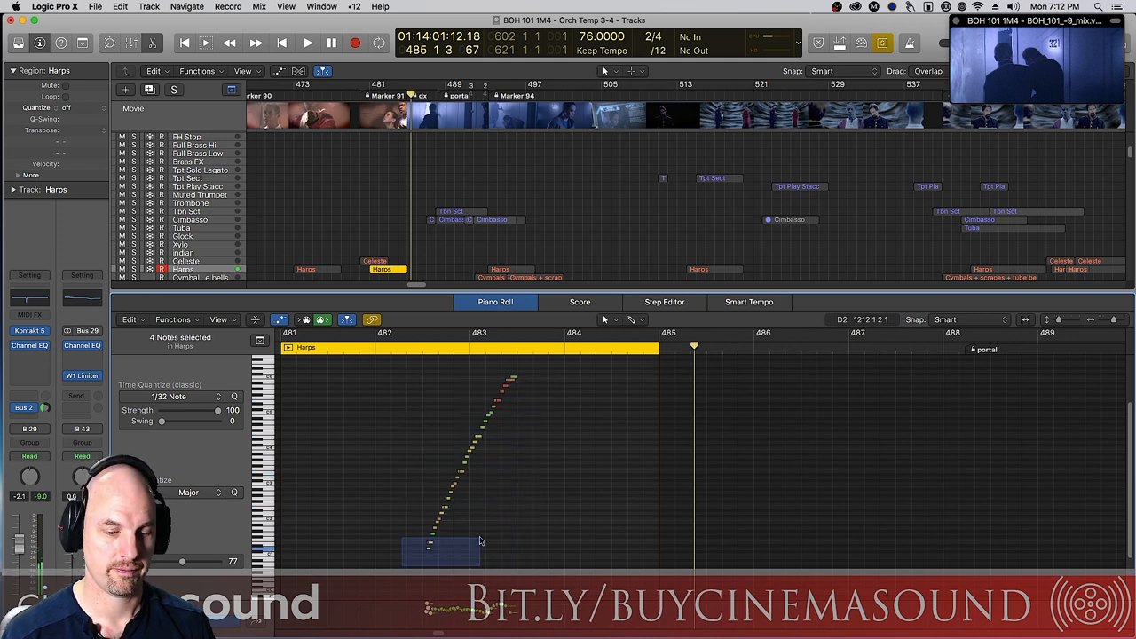
Refine the low-note selection, then play back the glissando around bar 482.
left_click(444, 530)
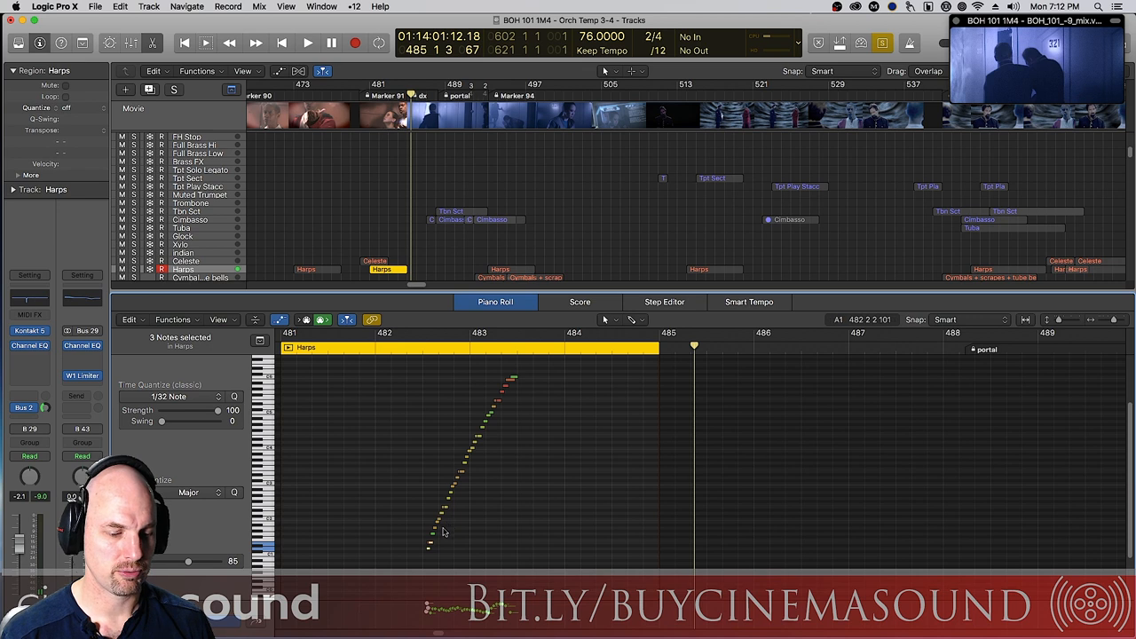
left_click(435, 522)
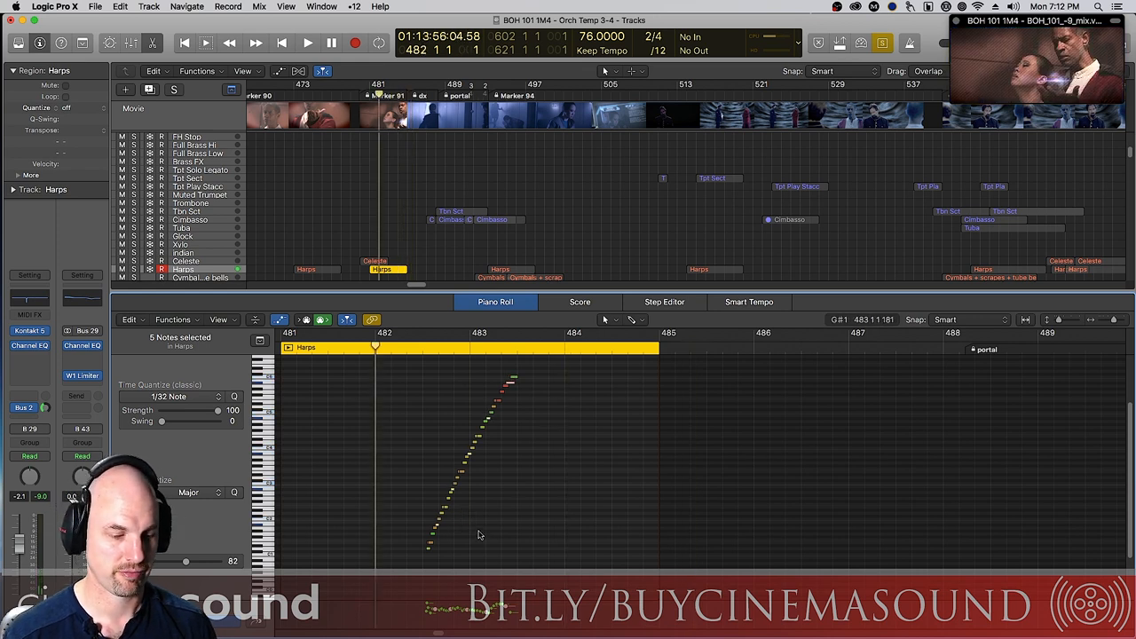
left_click(307, 42)
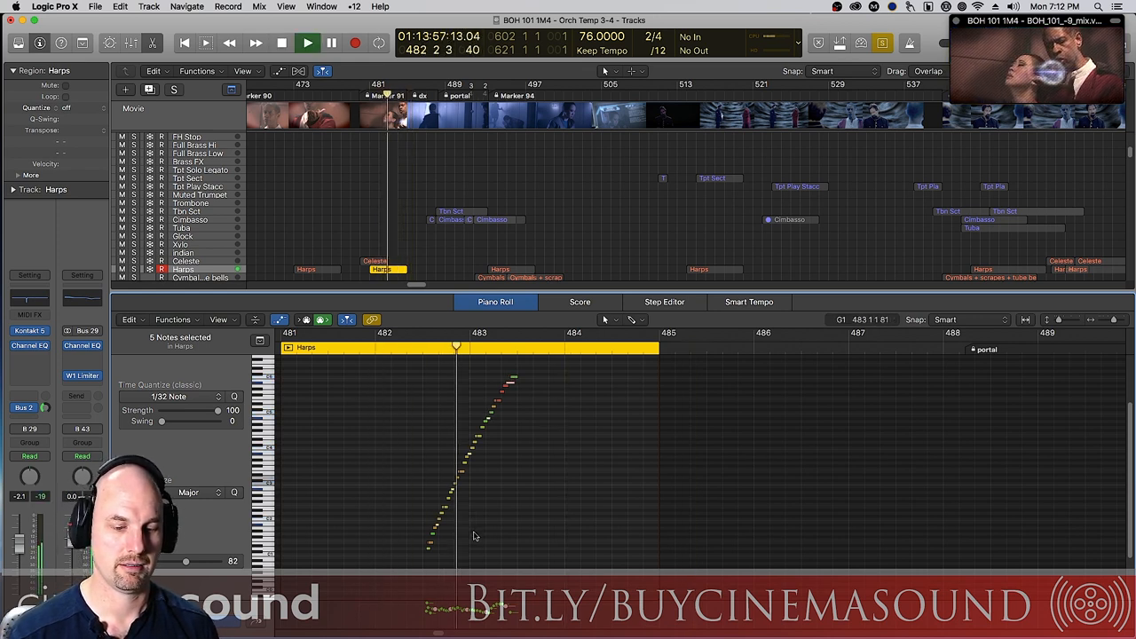
left_click(282, 42)
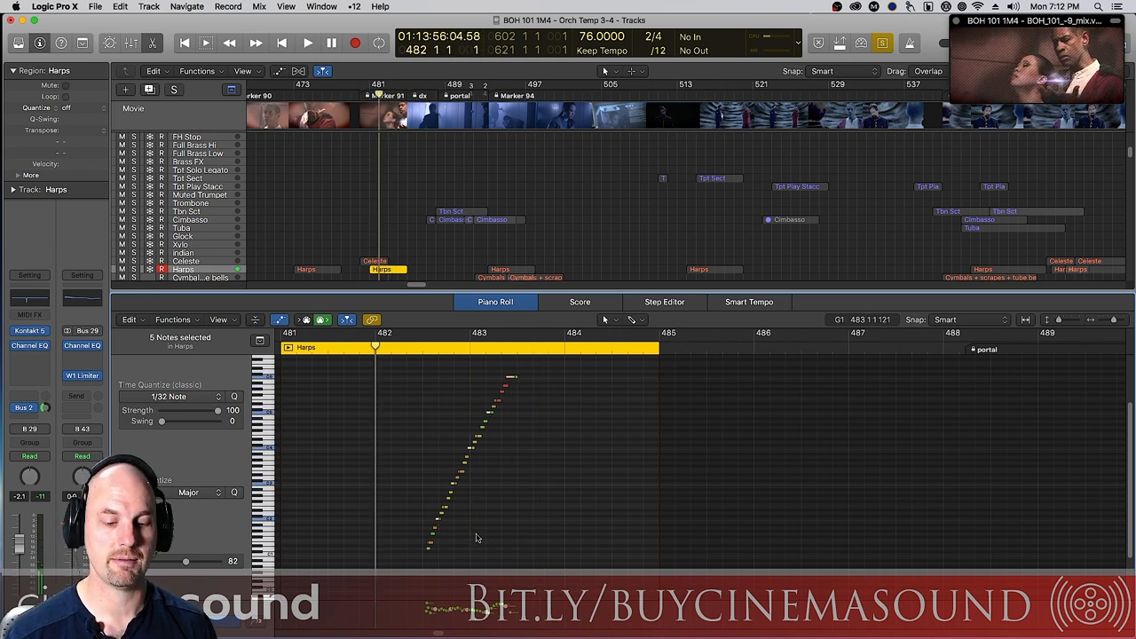
left_click(307, 43)
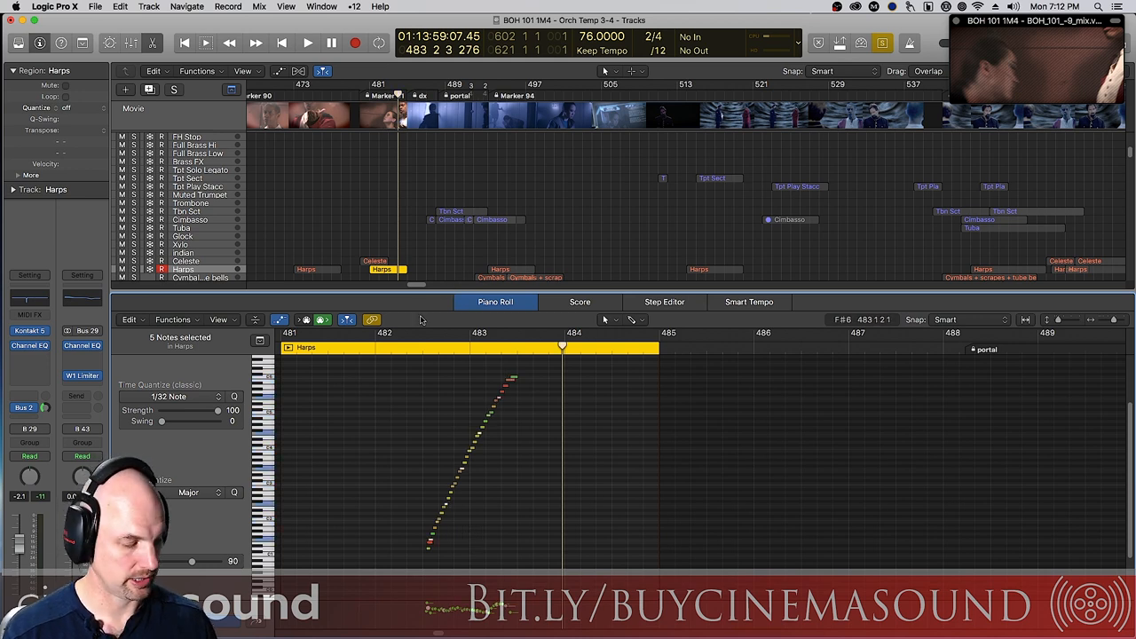
Play the glissando layered over the existing Harps region at bar 489.
left_click(307, 42)
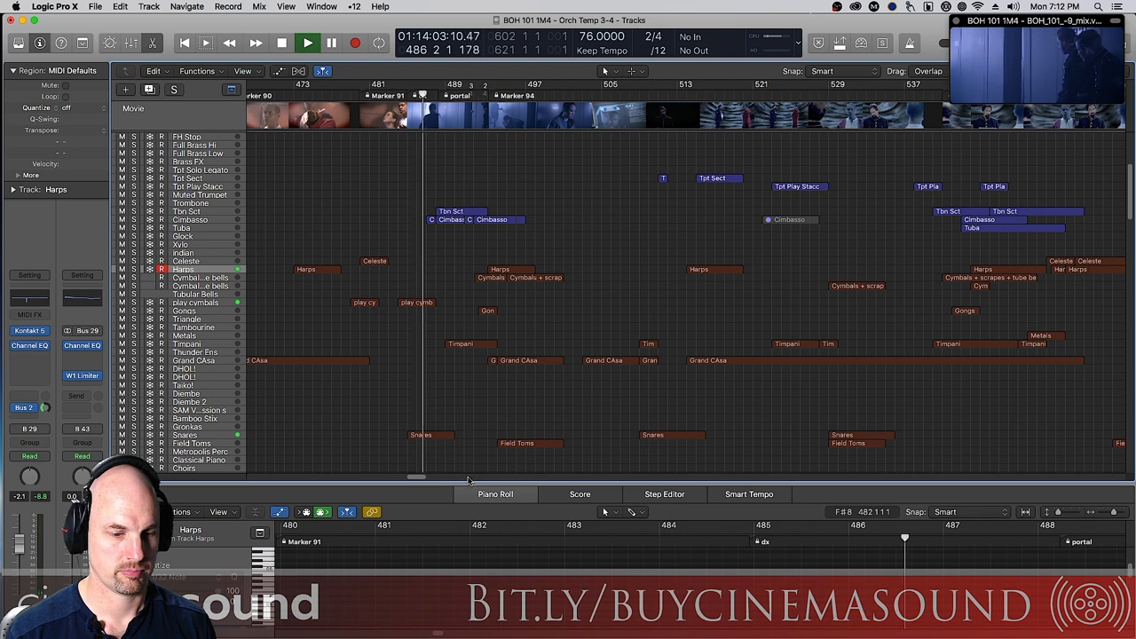
left_click(308, 42)
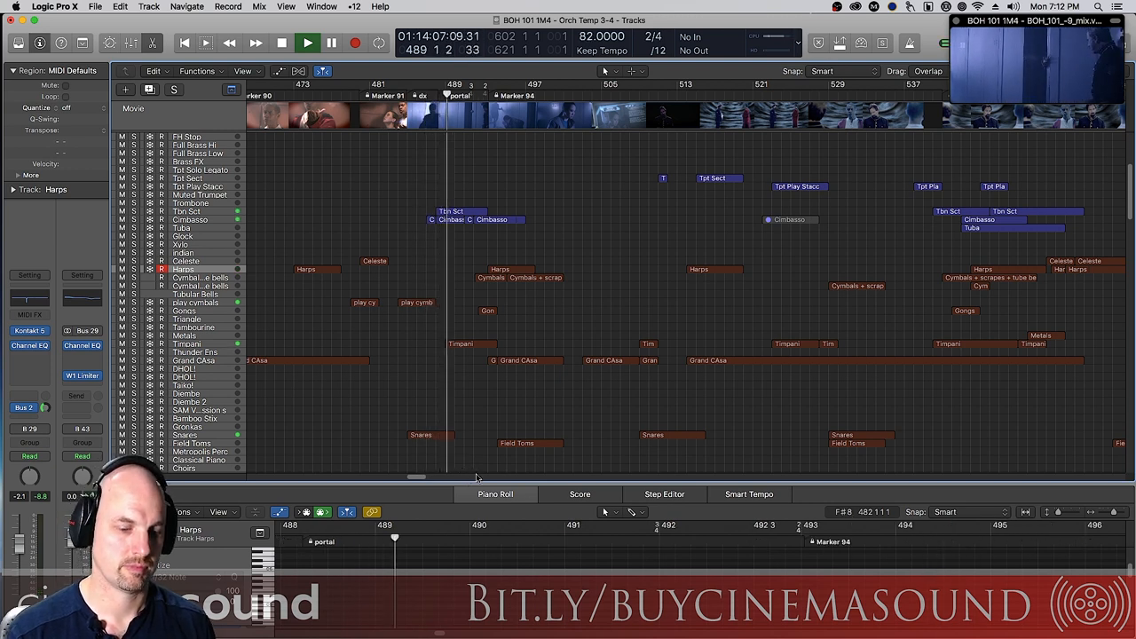
Stop the layered playback, then audition the passage from bar 489 and stop.
left_click(307, 43)
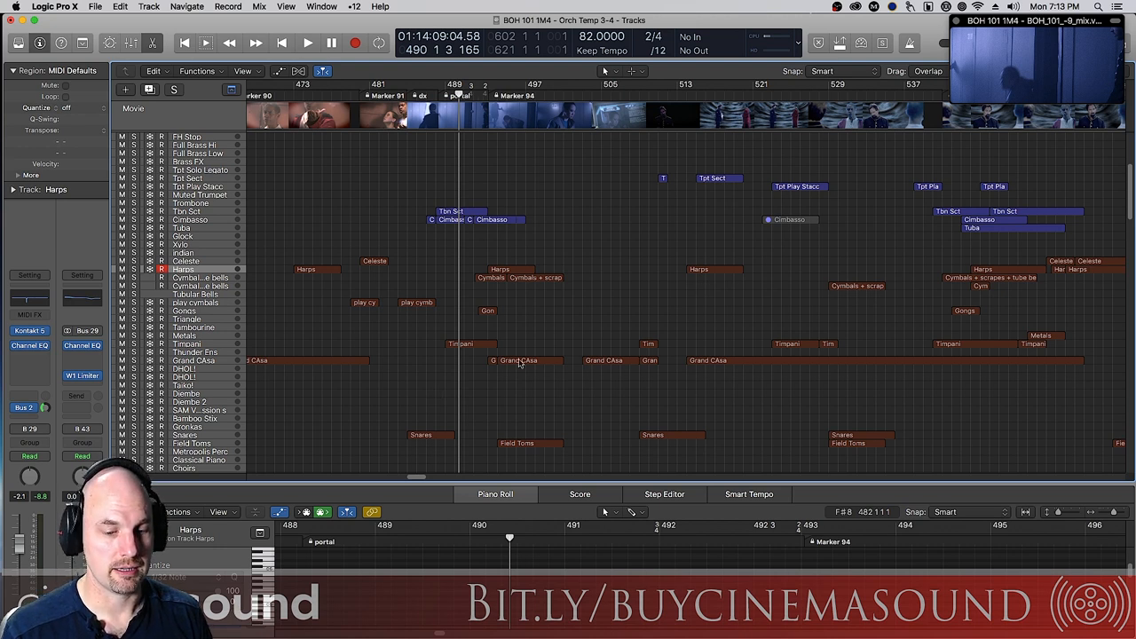
scroll("down", 3)
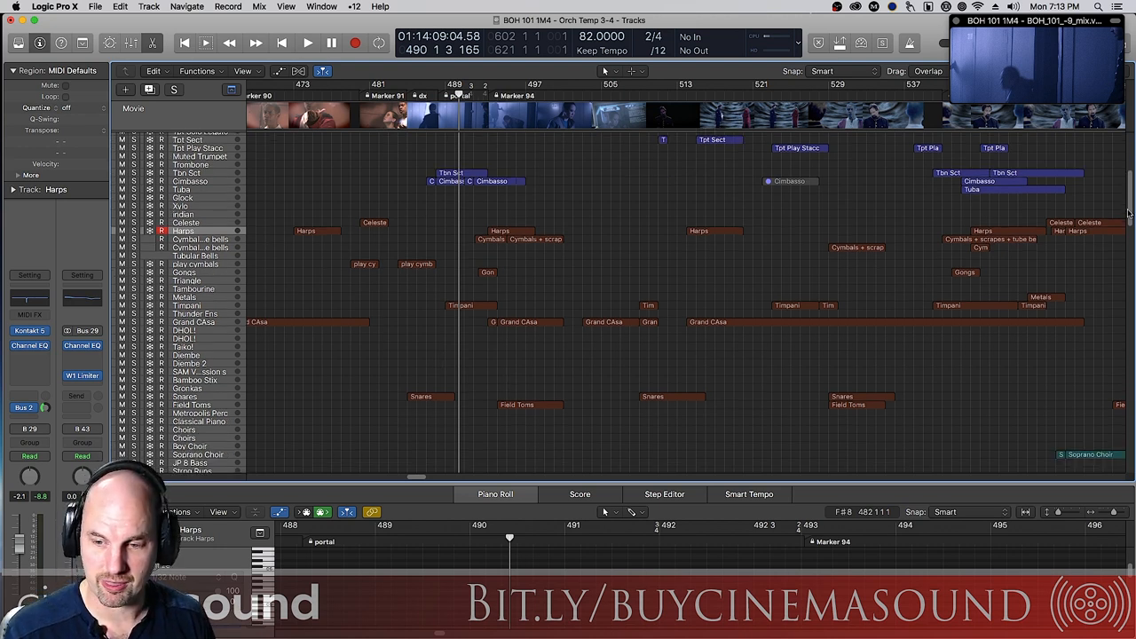
scroll("up", 3)
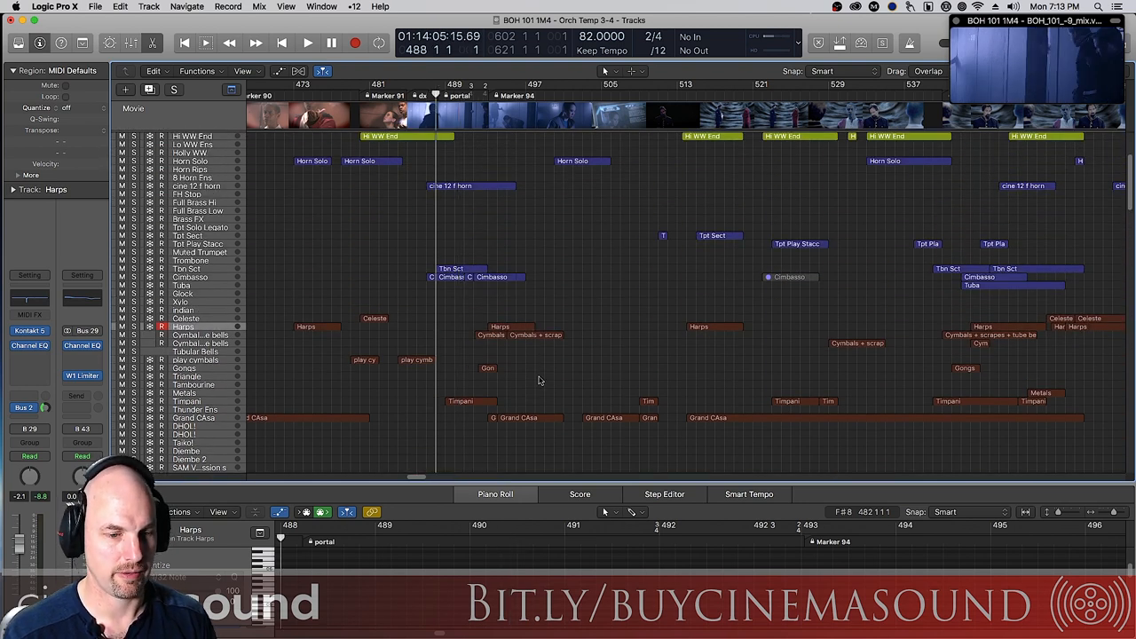
left_click(308, 43)
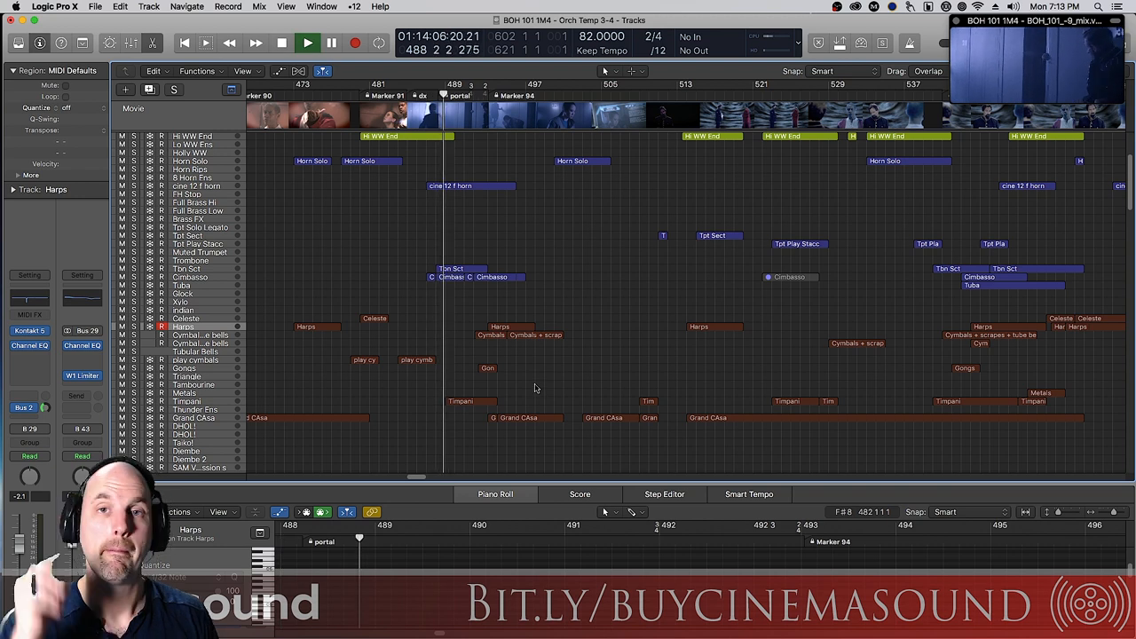
left_click(281, 43)
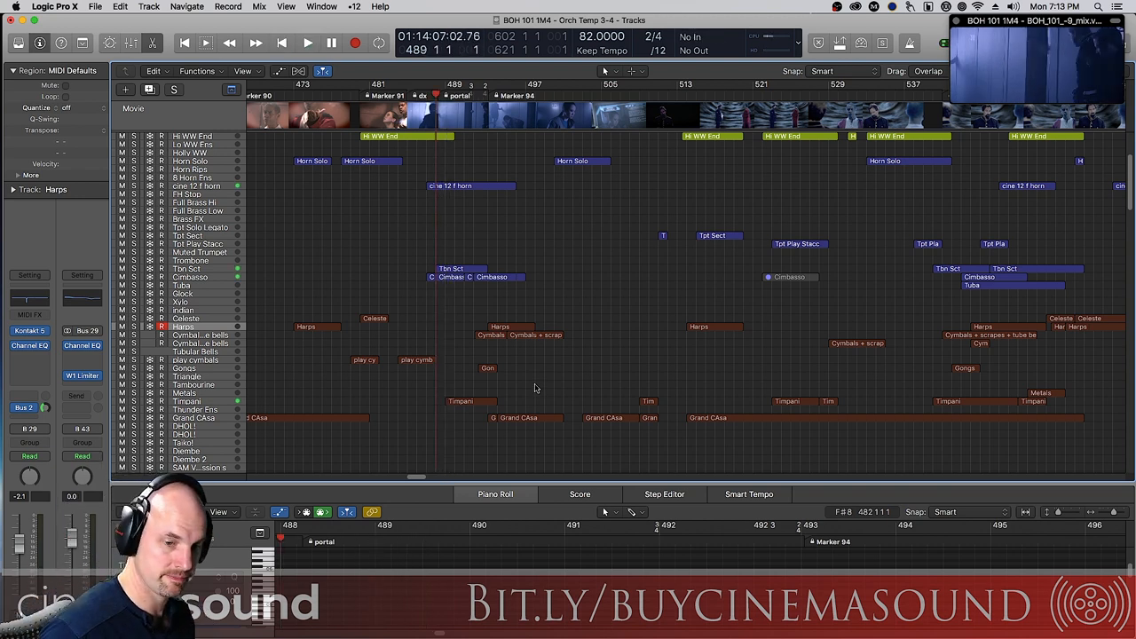
Record up-and-down glissando sweeps on the Harps track across bars 488–493.
left_click(307, 43)
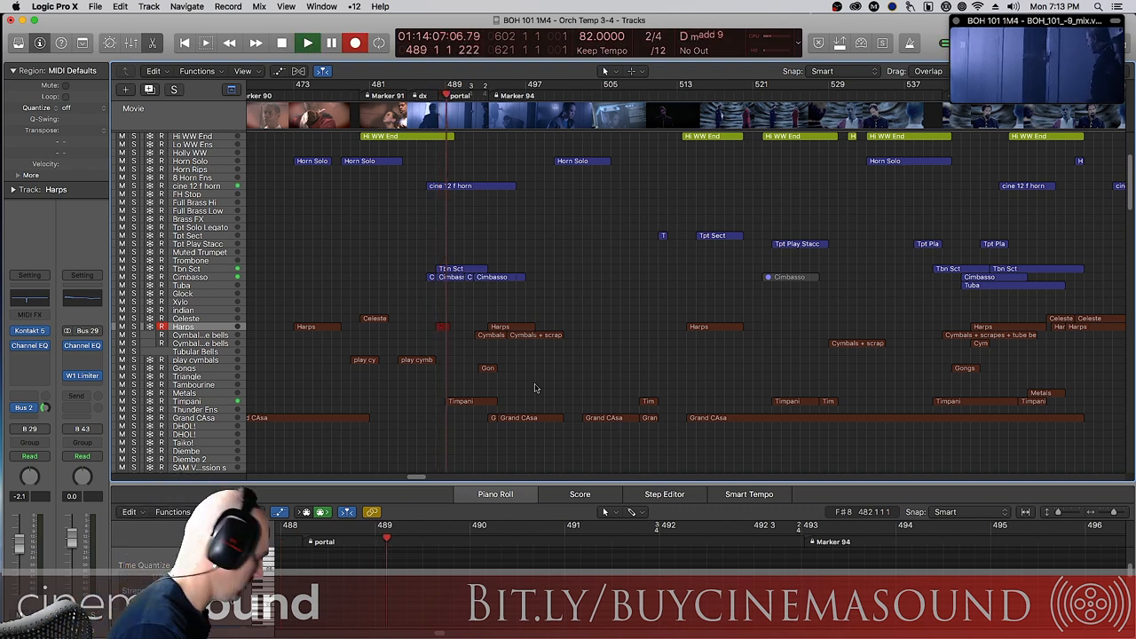
left_click(307, 42)
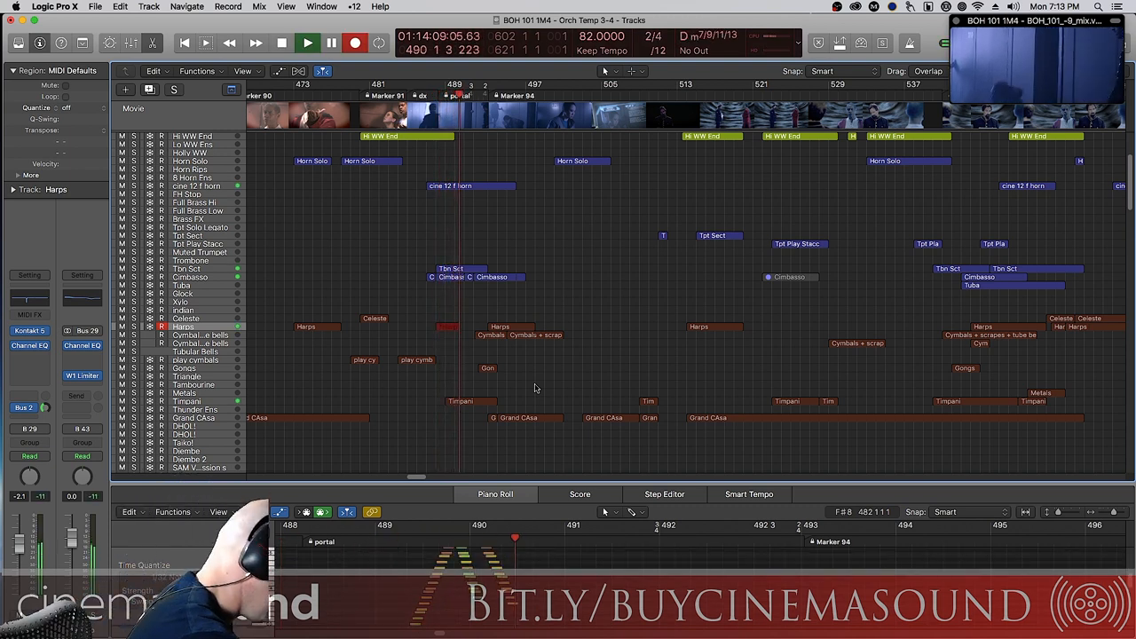
left_click(307, 41)
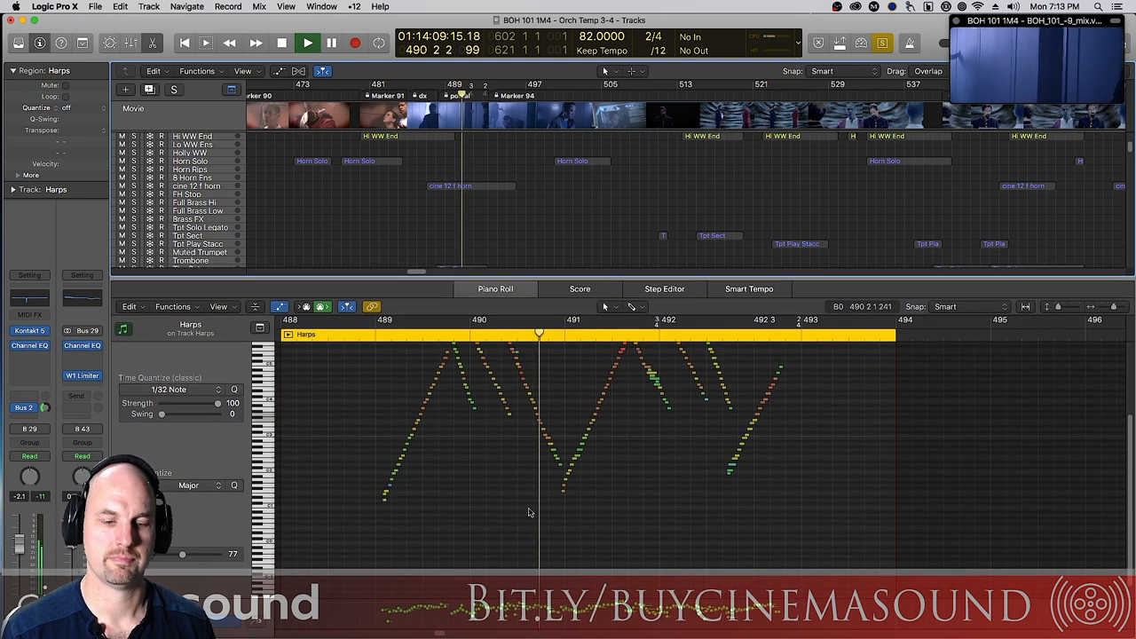
Stop playback, select the opening glissando notes, and lower their velocity to 31.
left_click(306, 43)
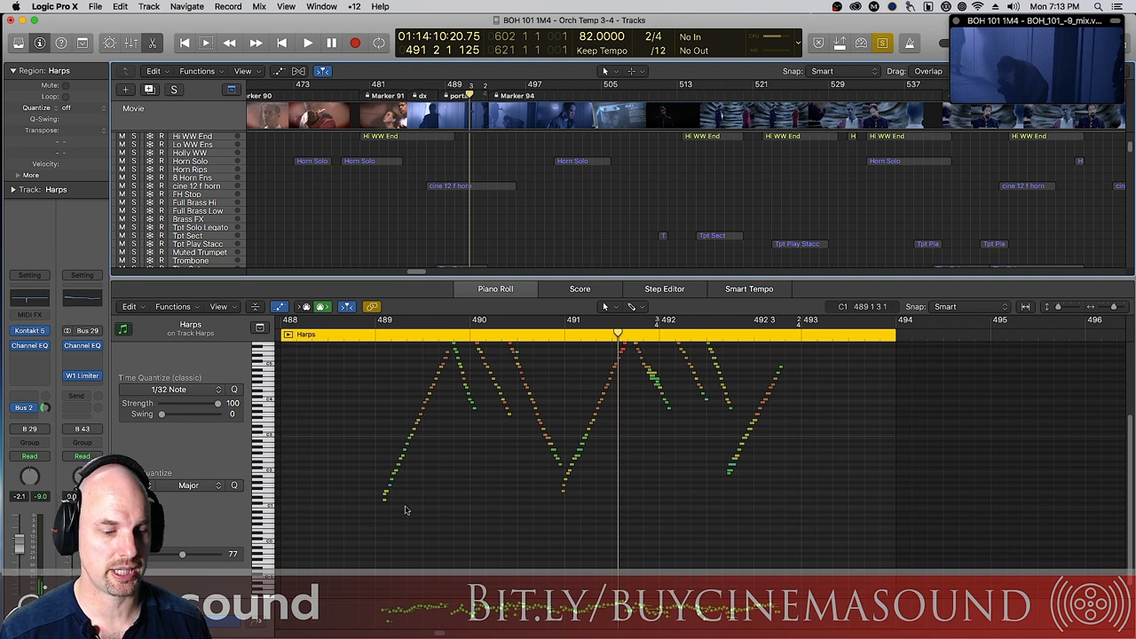
left_click(563, 491)
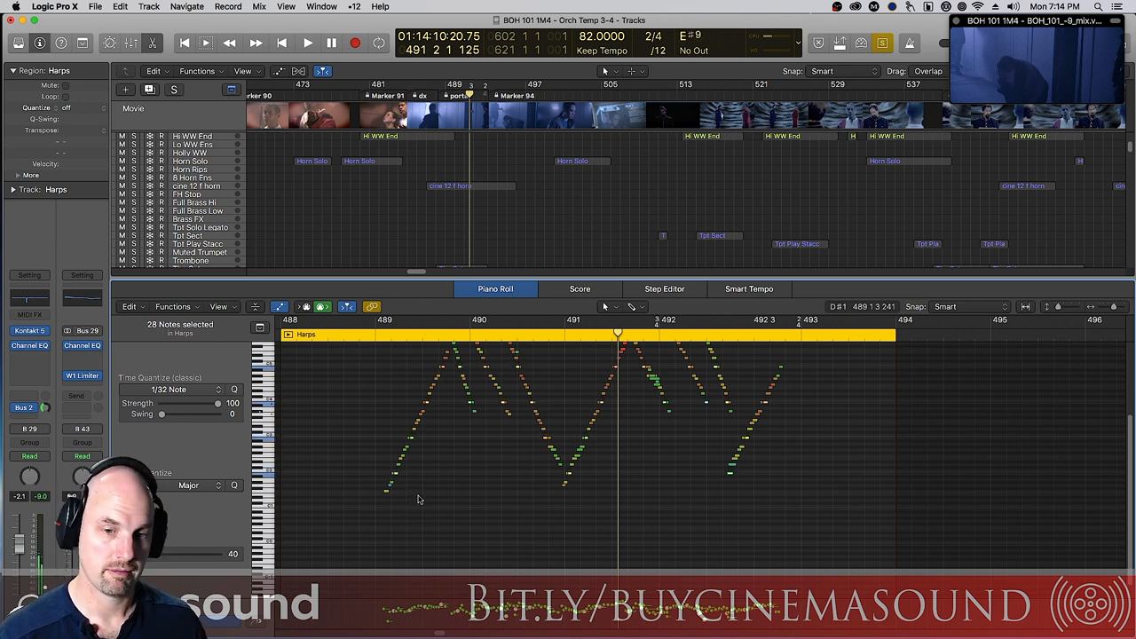
left_click(400, 459)
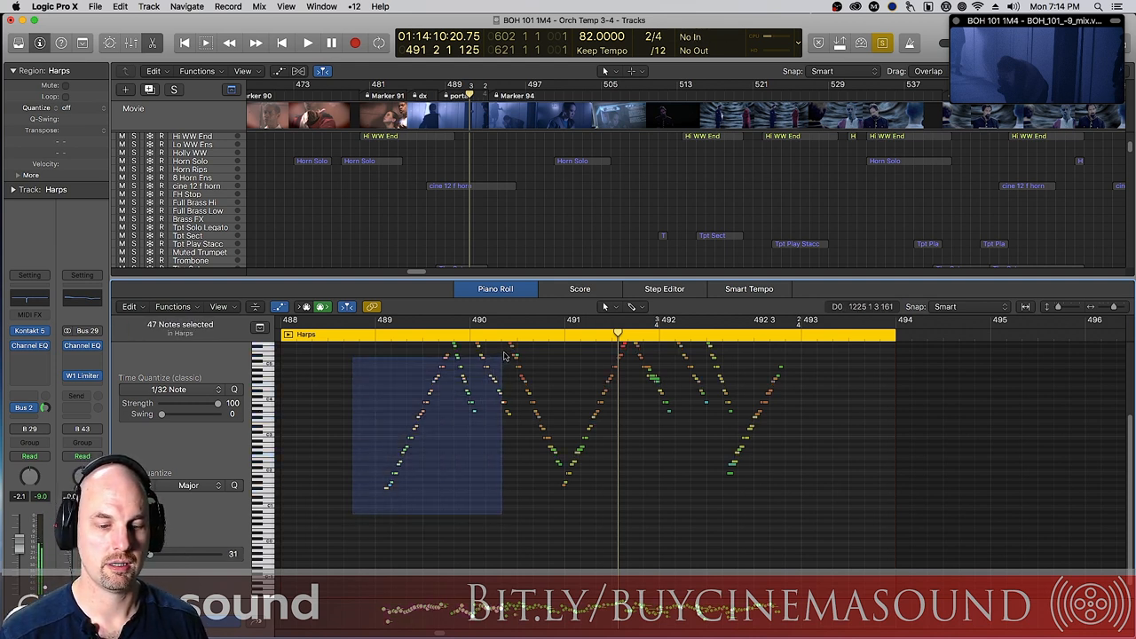
Play and stop the softened glissando, then play it again in the full arrangement.
left_click(307, 43)
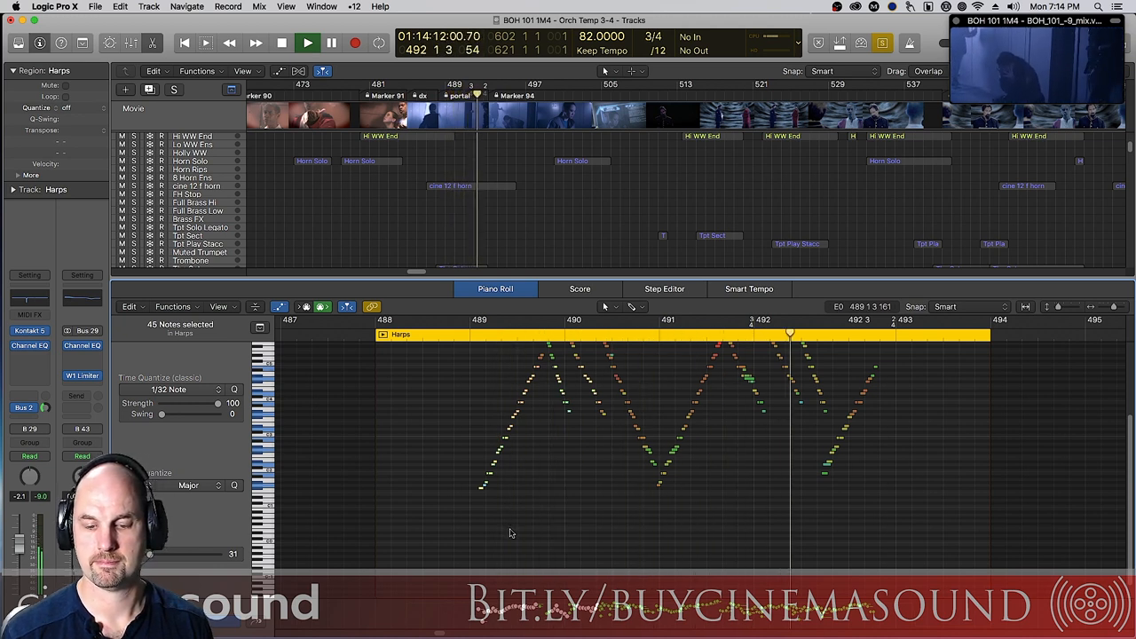
left_click(306, 43)
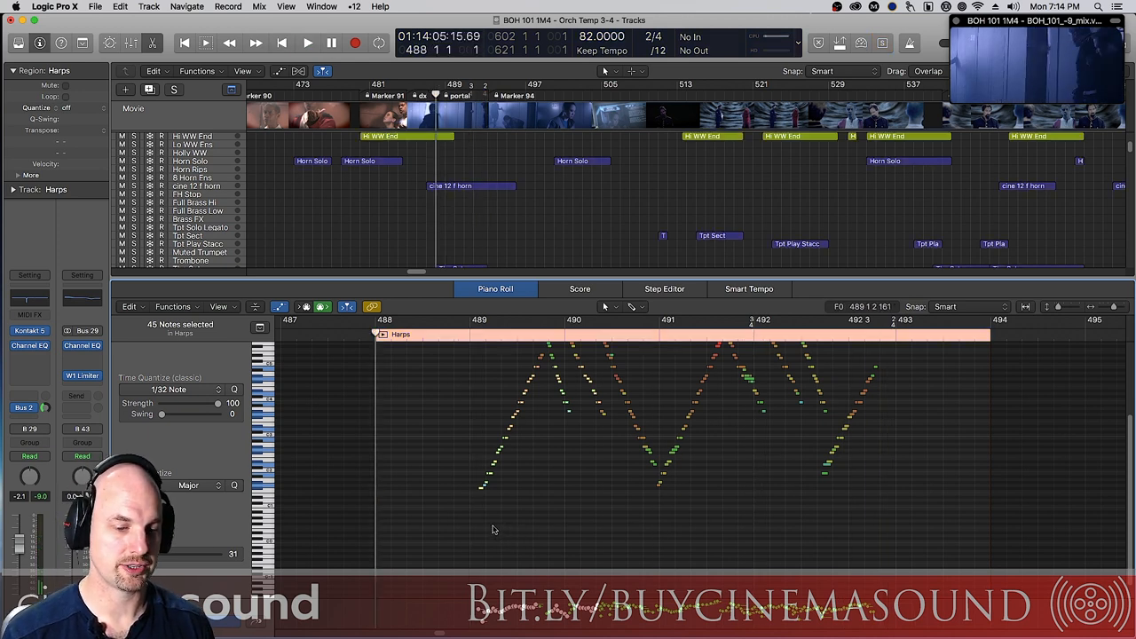
left_click(307, 43)
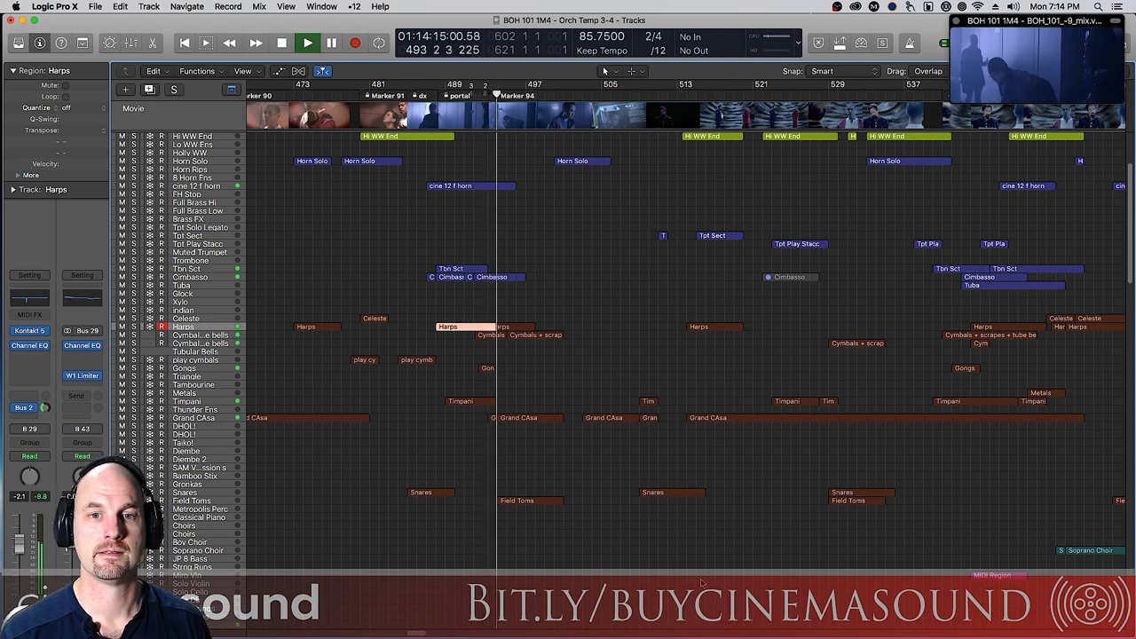
Mute both Harps regions at bar 489 and play the passage without them.
left_click(307, 43)
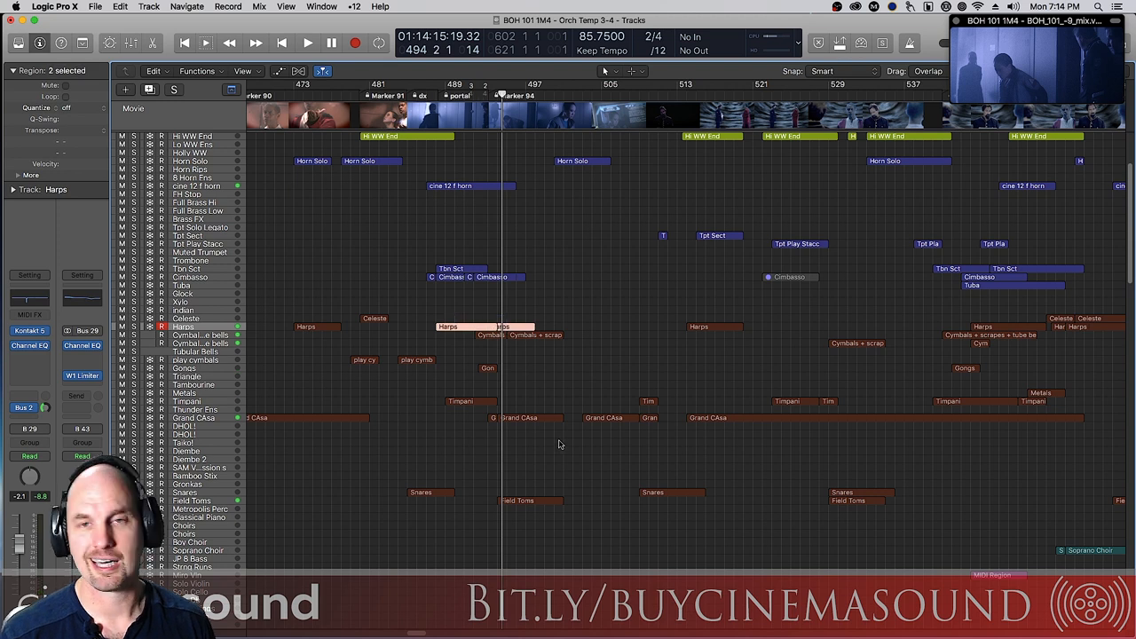
mouse_move(580, 451)
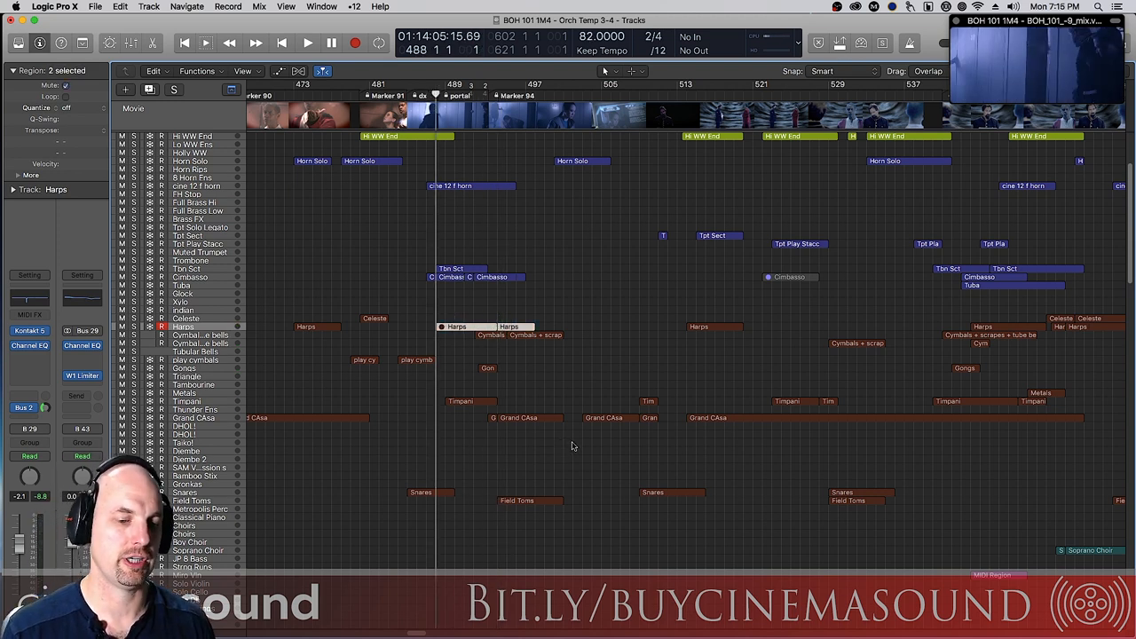
left_click(307, 42)
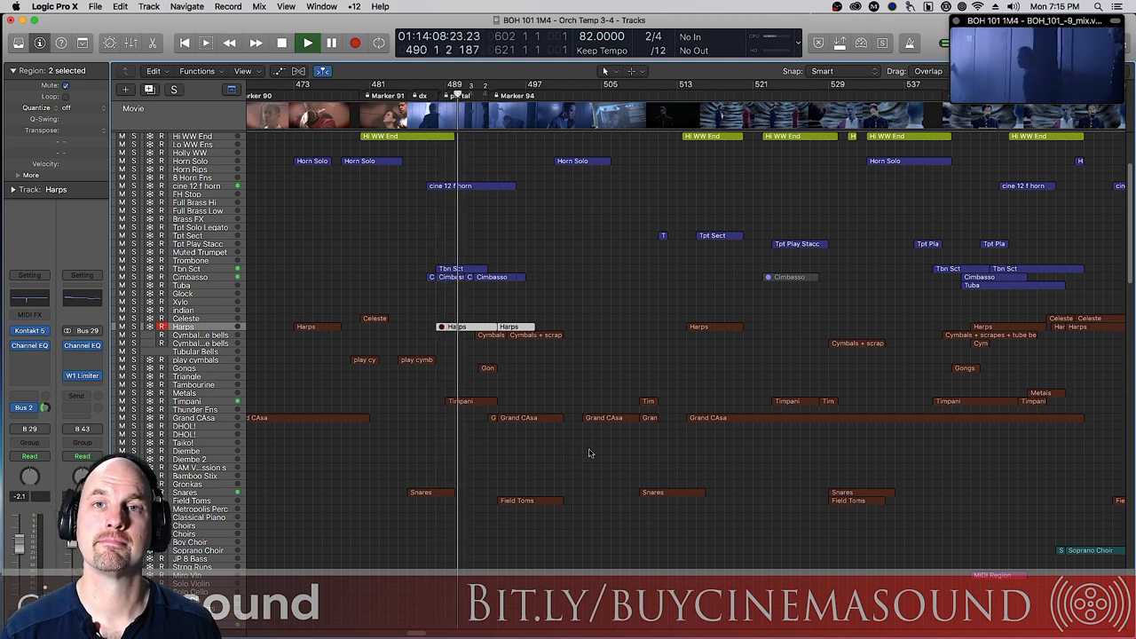
left_click(307, 43)
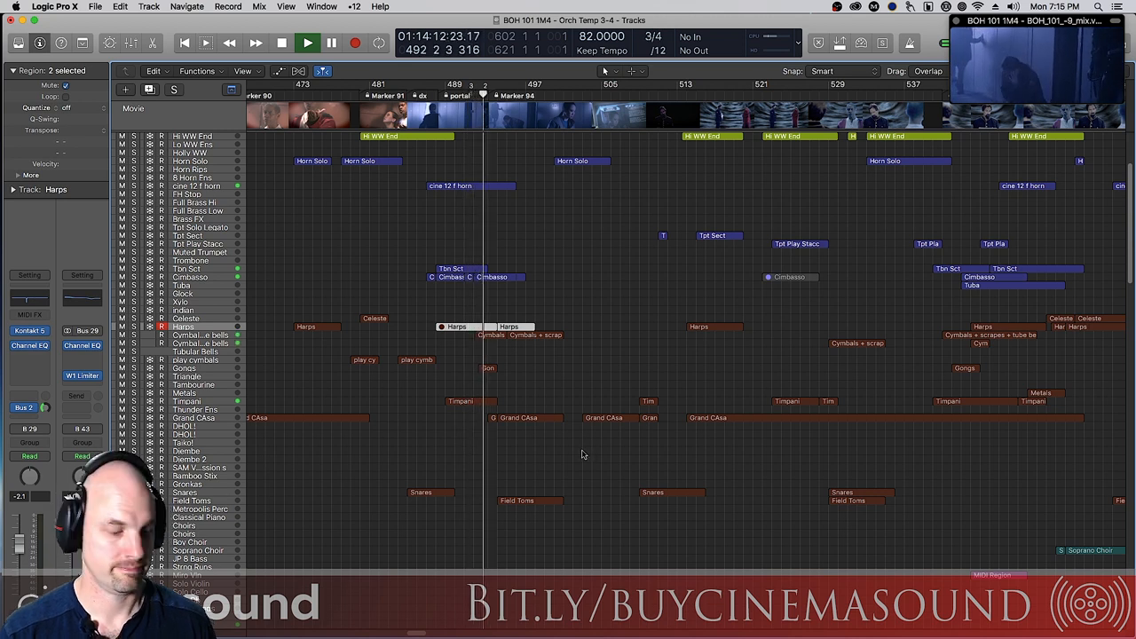
Unmute both Harps regions and replay the passage with the layered glissando, stopping near bar 493.
left_click(306, 43)
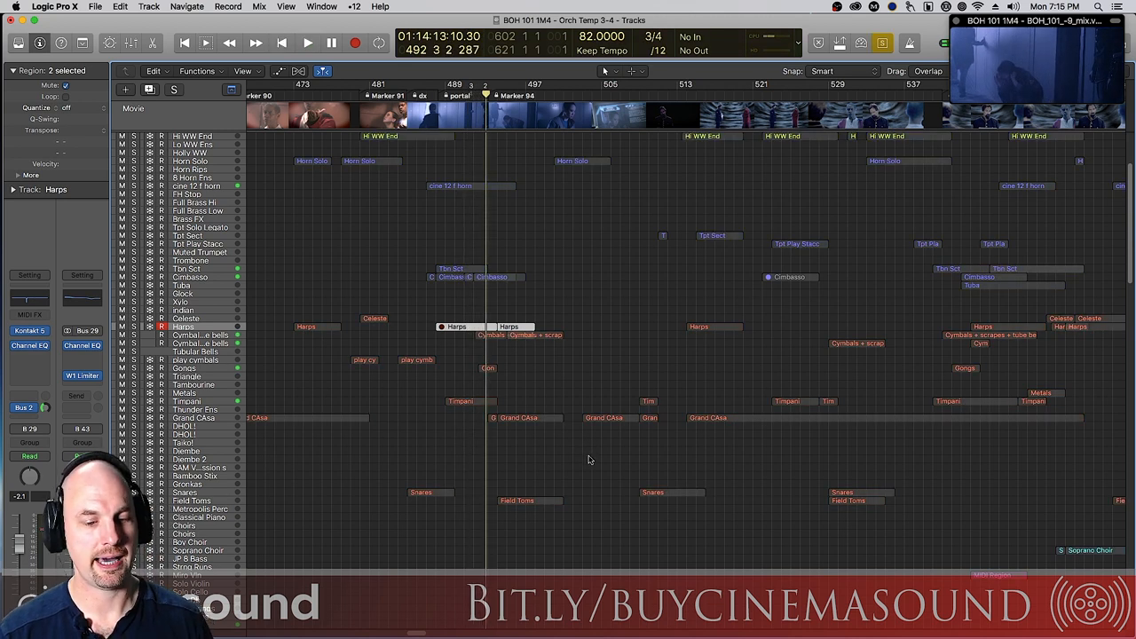
left_click(457, 327)
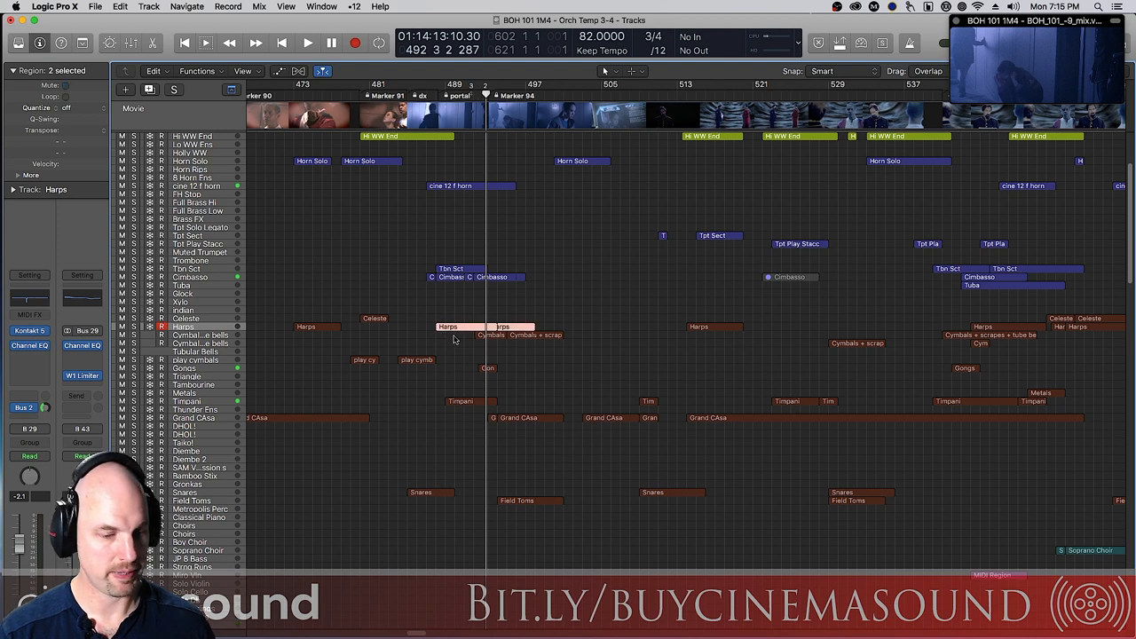
left_click(307, 43)
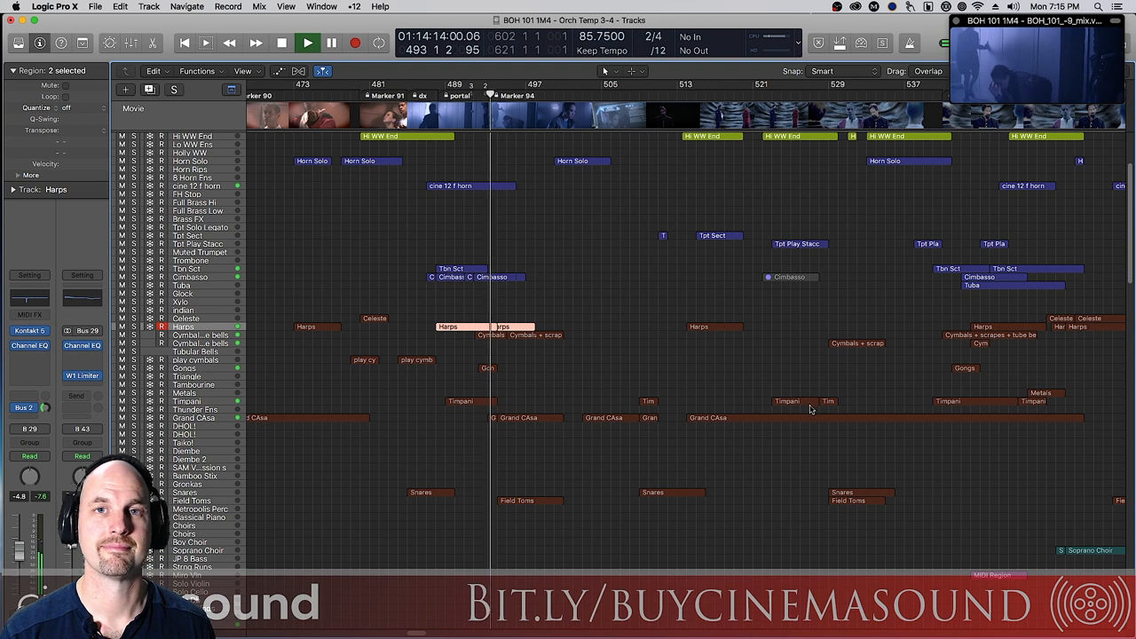
left_click(307, 42)
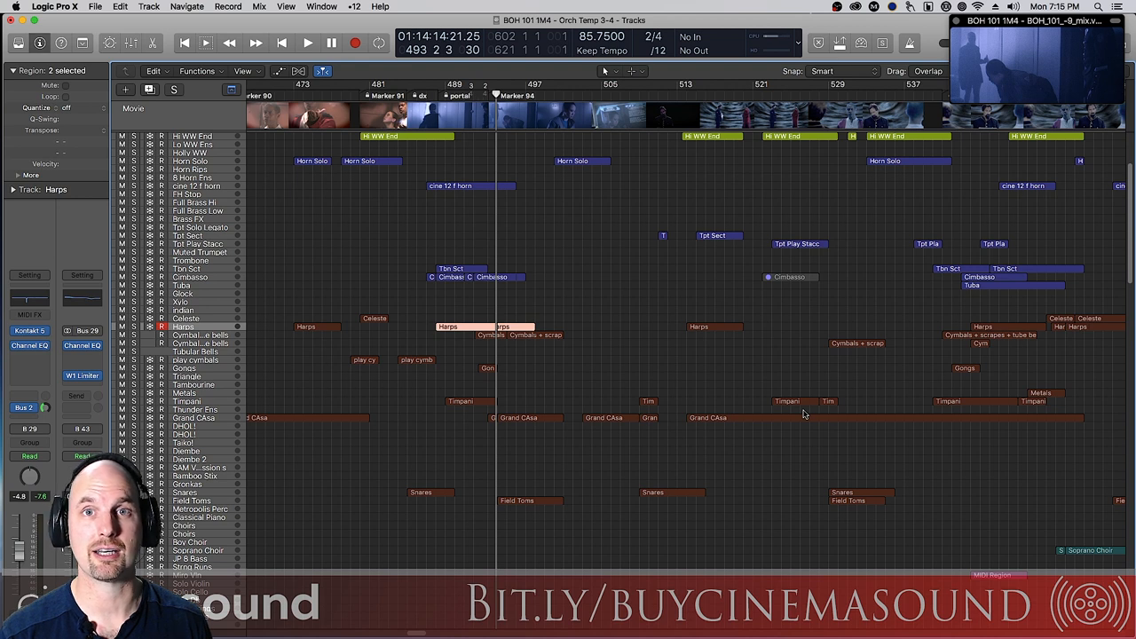
mouse_move(815, 424)
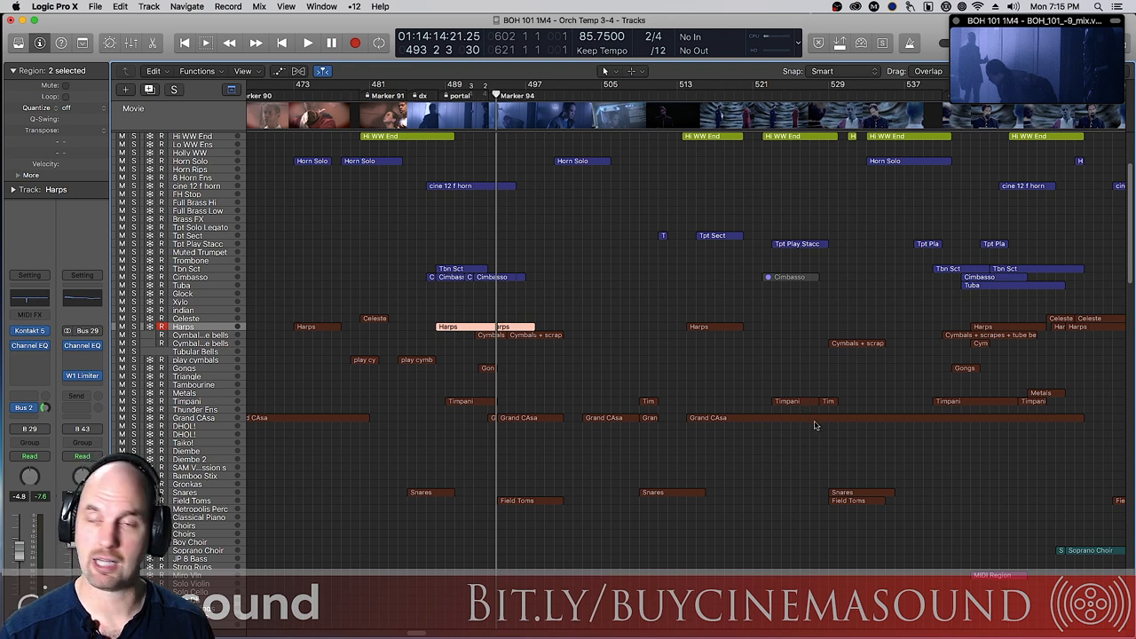
mouse_move(813, 424)
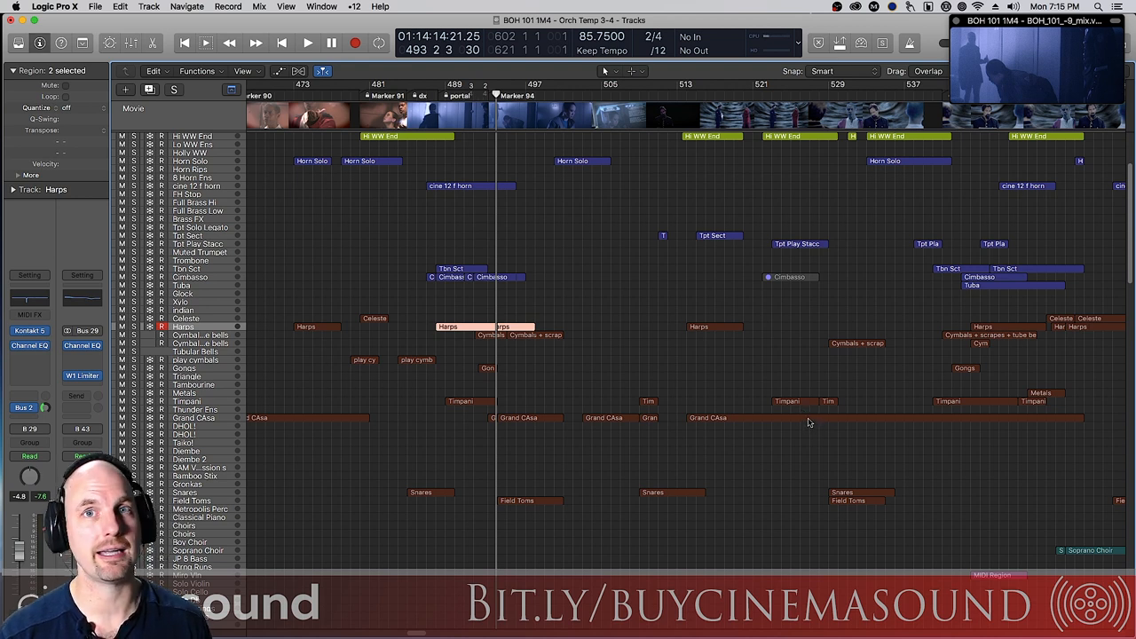